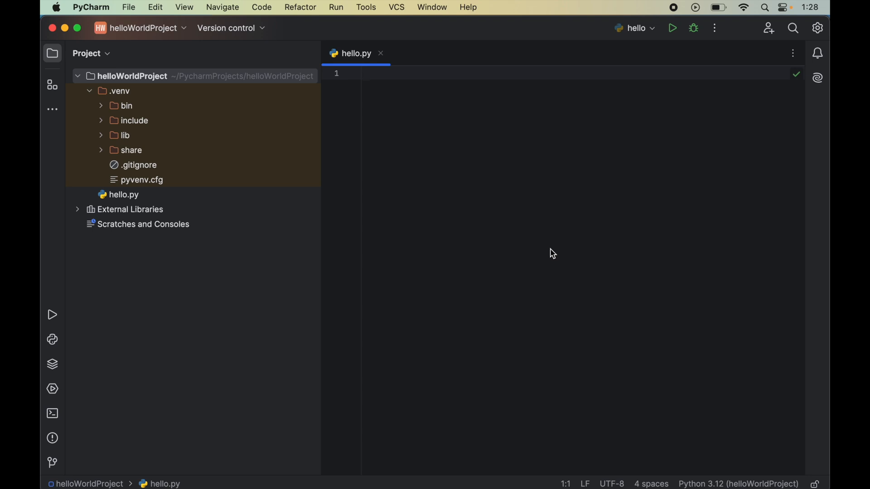
pyautogui.moveTo(401, 262)
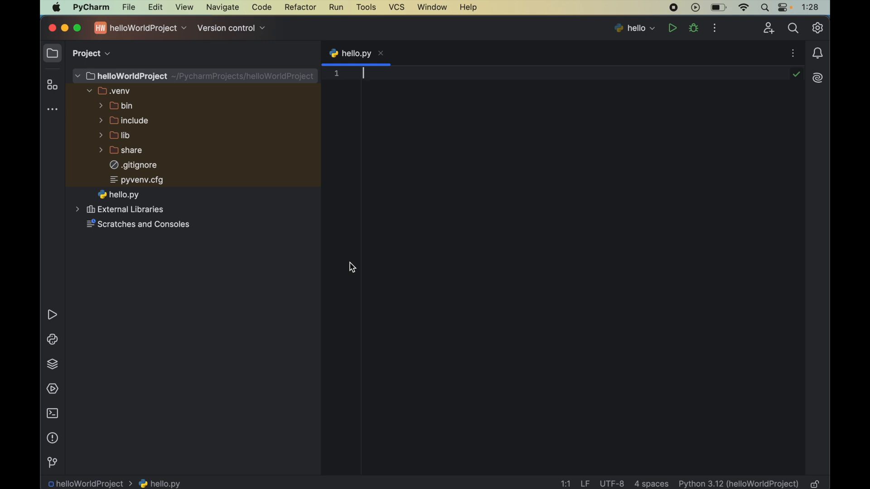
pyautogui.moveTo(129, 7)
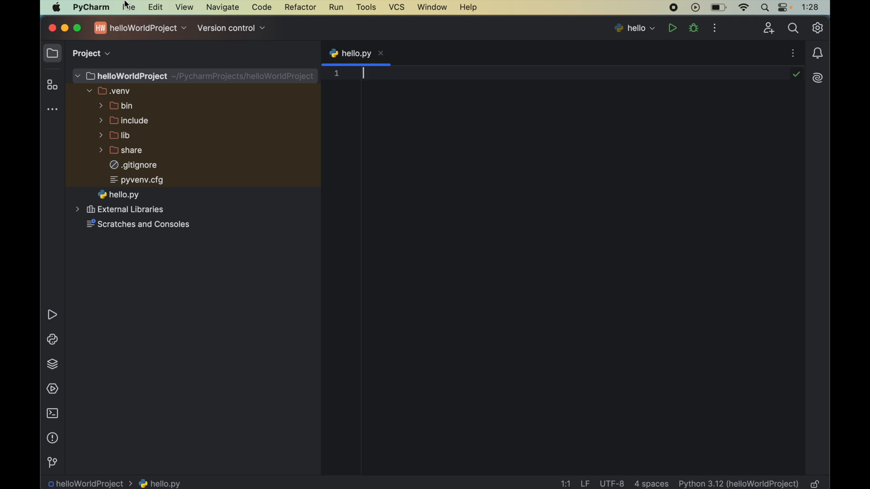
# Open Settings for New Projects from the File menu's New Projects Setup
pyautogui.click(128, 7)
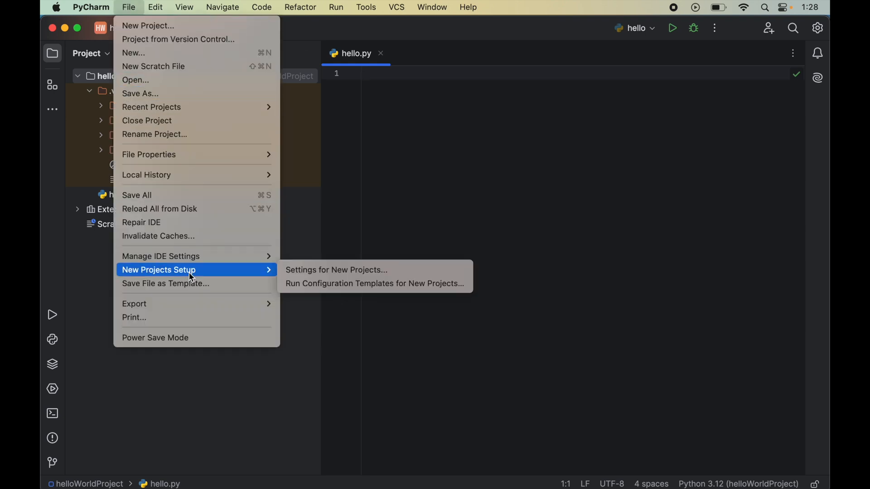
pyautogui.moveTo(322, 272)
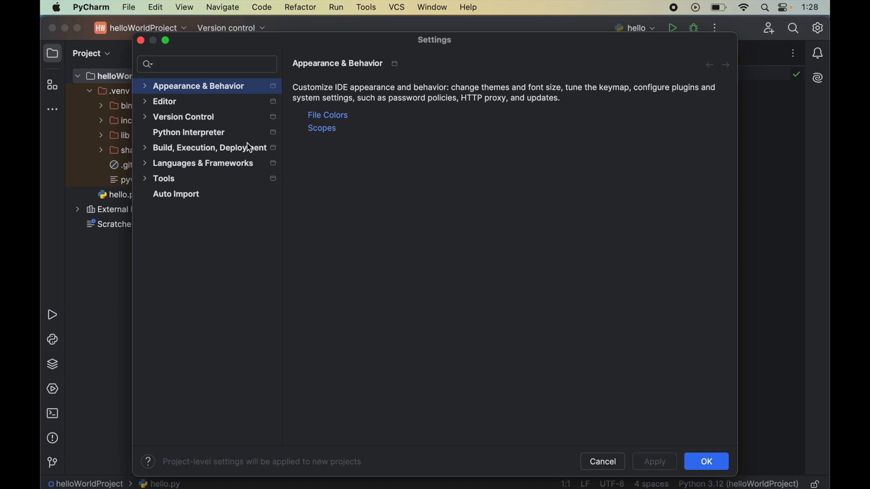
# Show the Python Interpreter page and select Python 3.12 (helloWorldProject)
pyautogui.click(188, 131)
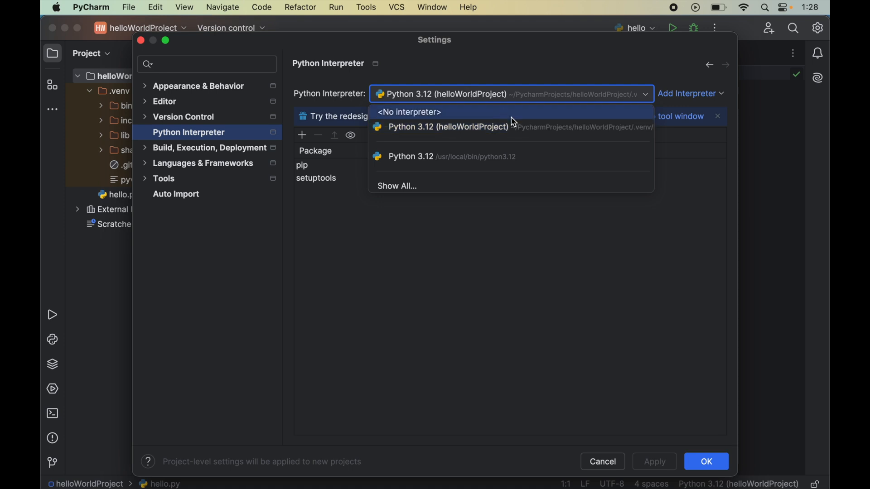
pyautogui.moveTo(599, 133)
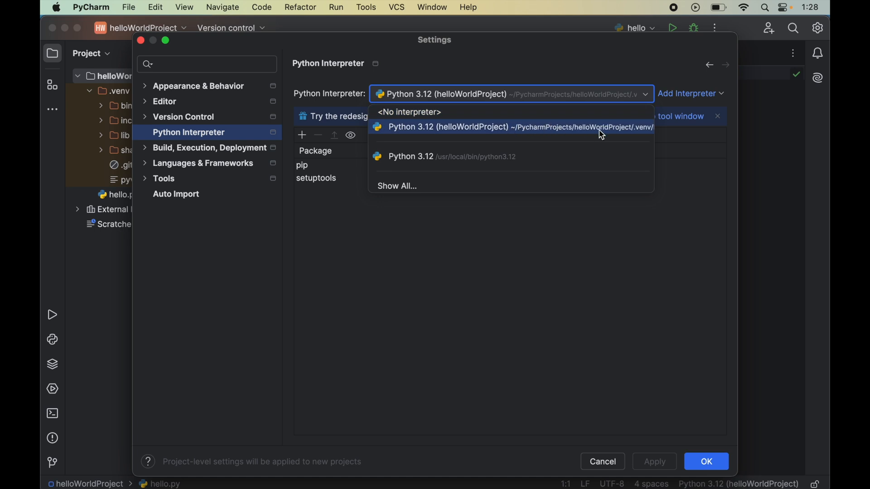
pyautogui.click(509, 126)
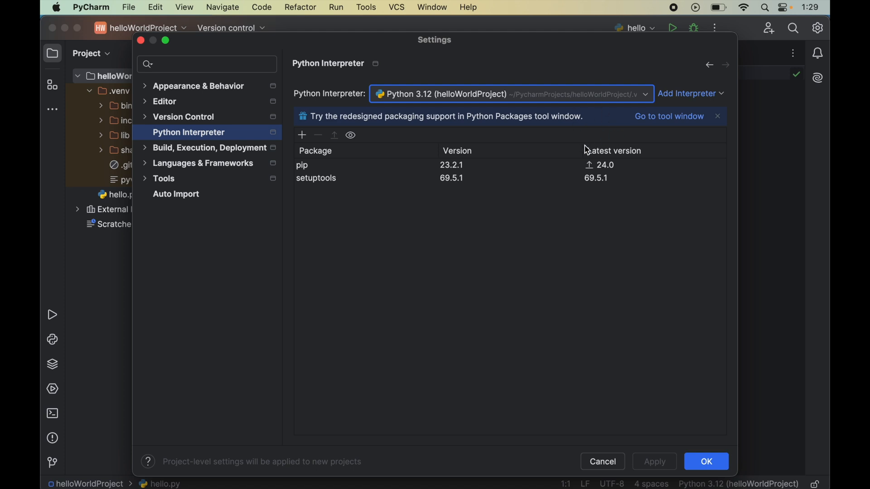
pyautogui.moveTo(433, 245)
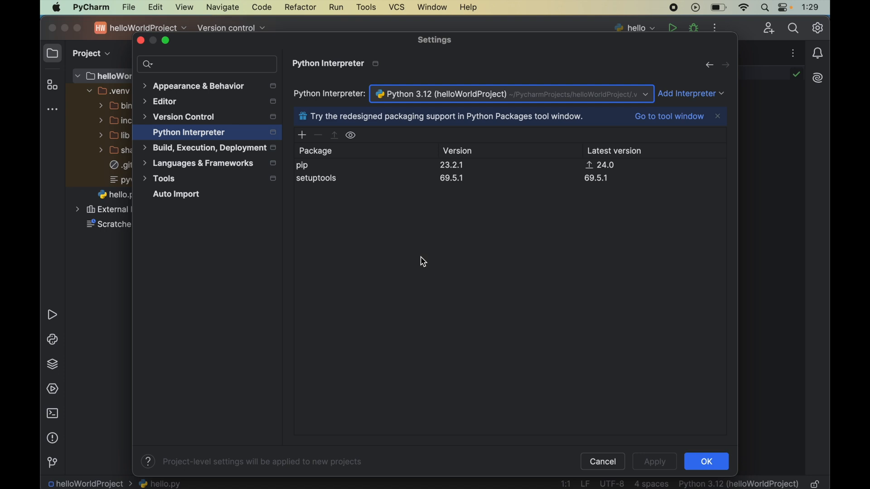
# Search Available Packages for 'future' and install it
pyautogui.click(301, 135)
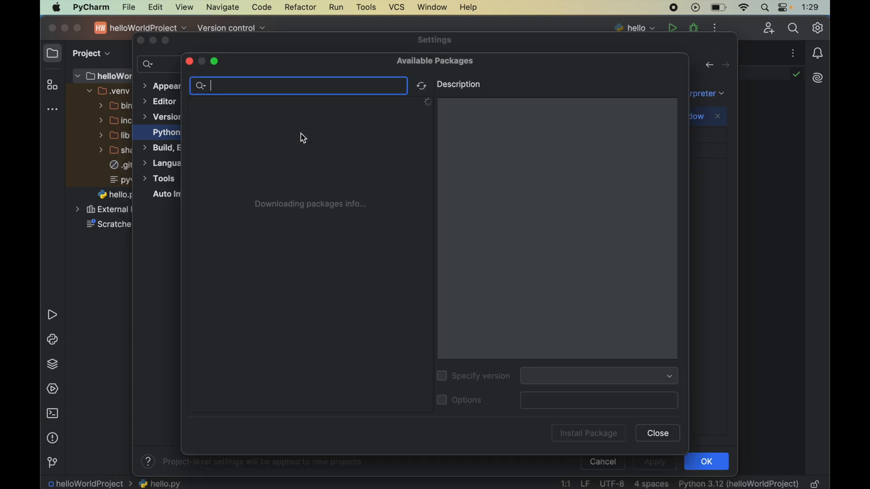
pyautogui.moveTo(391, 293)
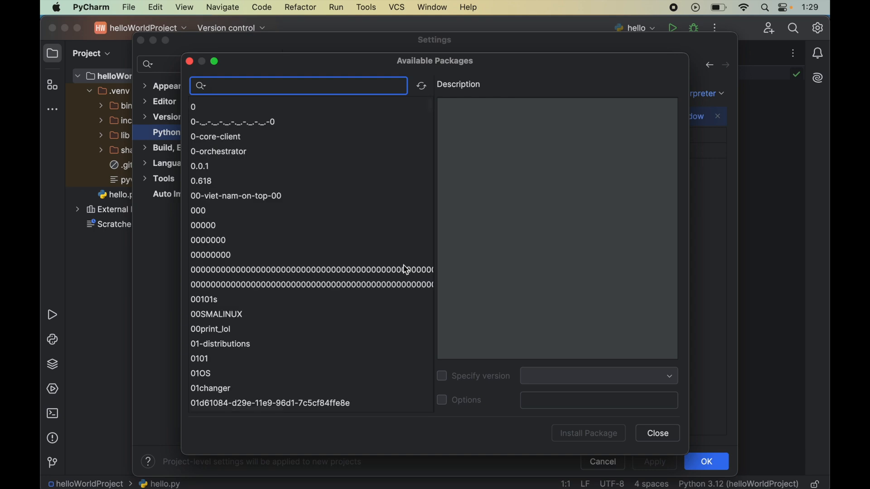
pyautogui.moveTo(380, 234)
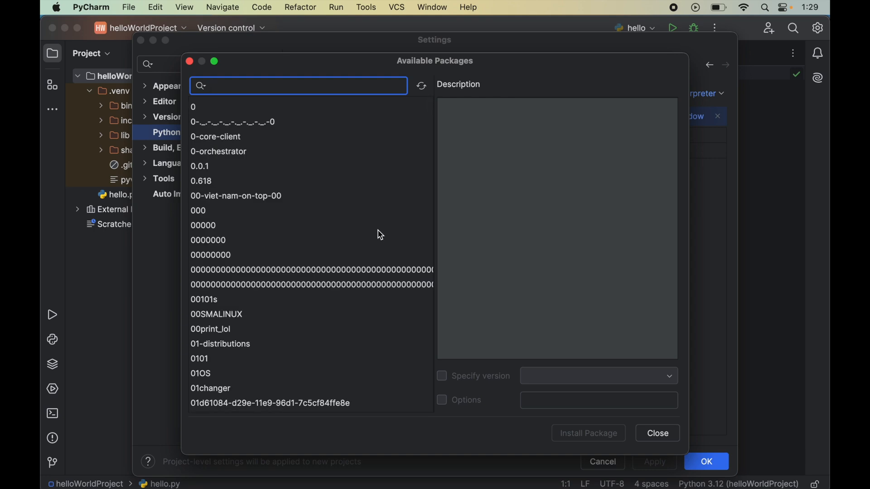
pyautogui.write('future')
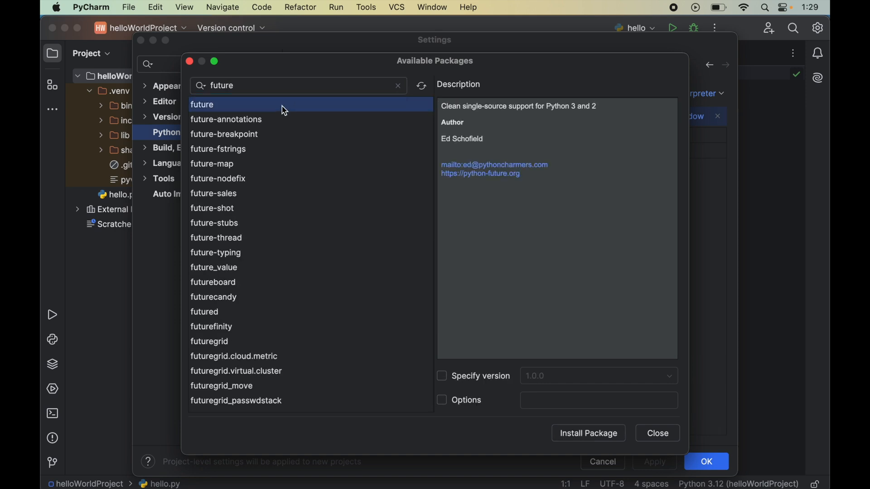
pyautogui.click(587, 433)
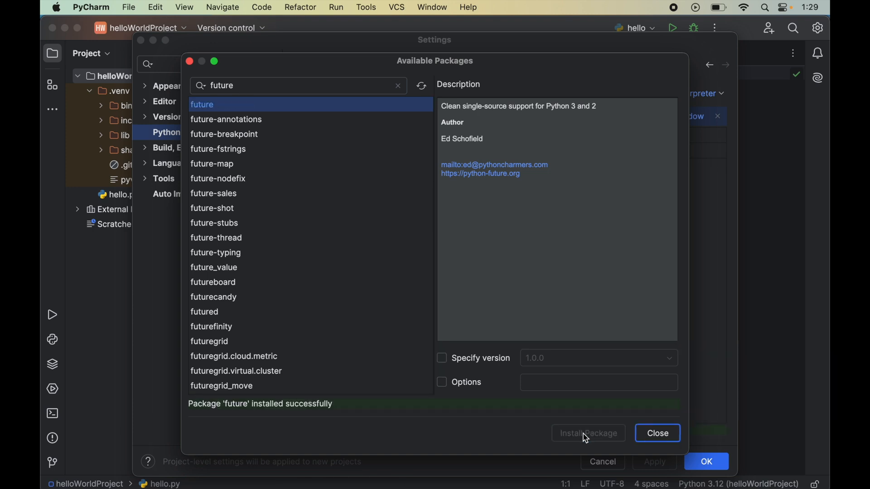
pyautogui.moveTo(358, 417)
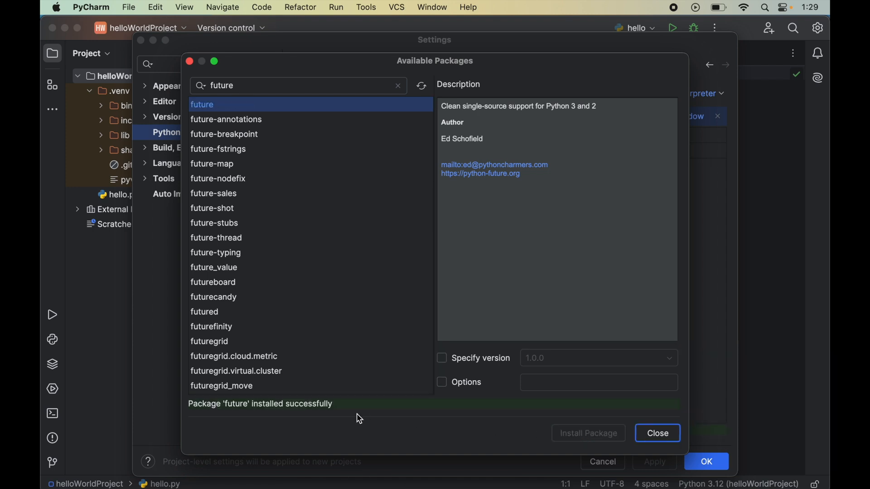
pyautogui.moveTo(300, 410)
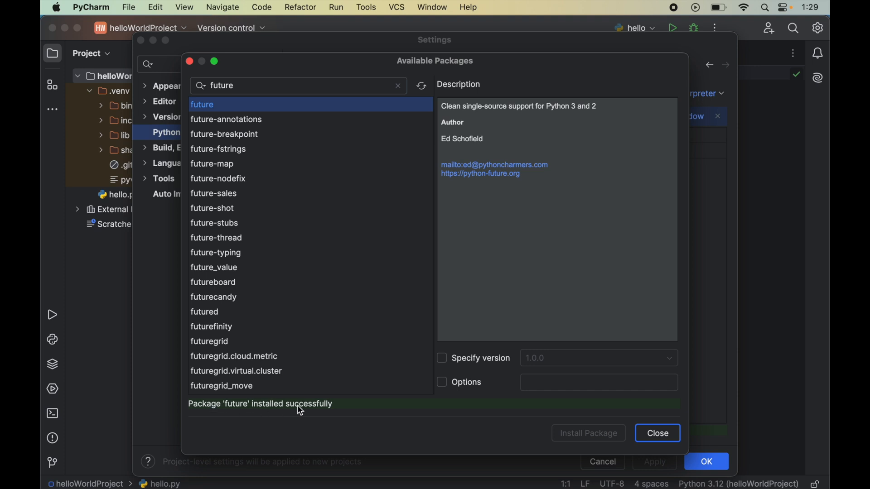
pyautogui.moveTo(254, 410)
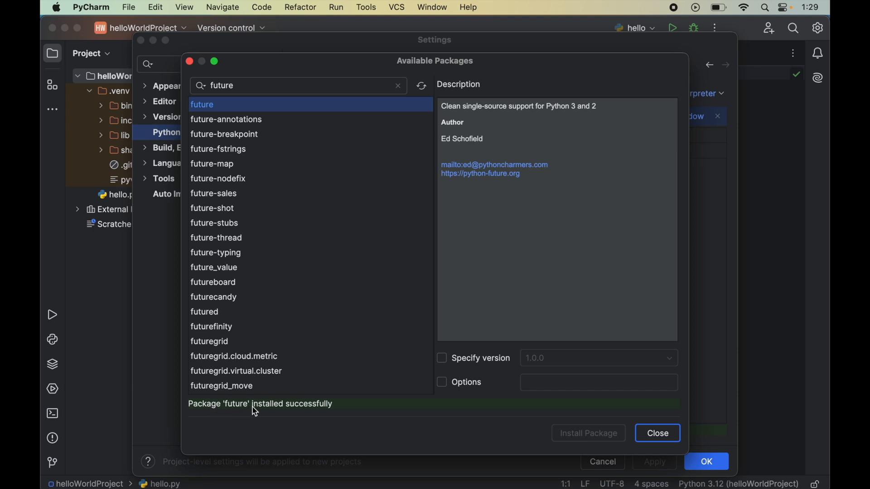
pyautogui.moveTo(334, 412)
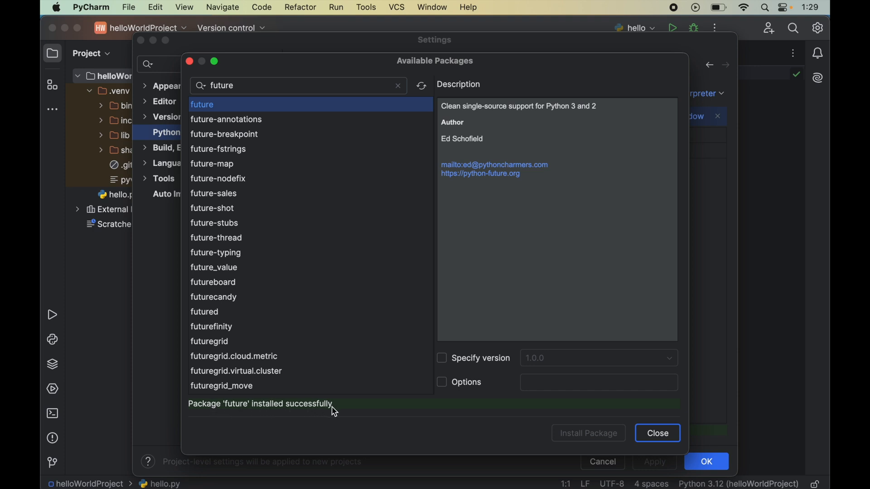
# Close Available Packages, confirm future 1.0.0 is listed, and apply the settings with OK
pyautogui.click(657, 433)
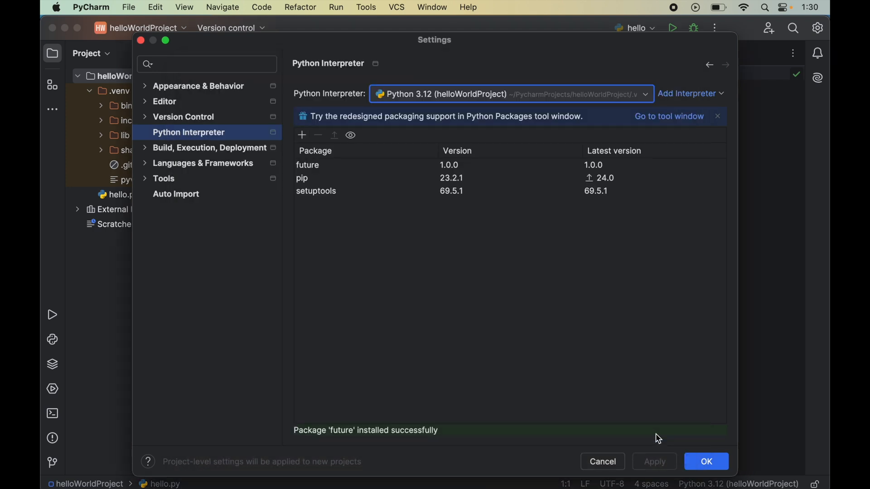
pyautogui.click(331, 165)
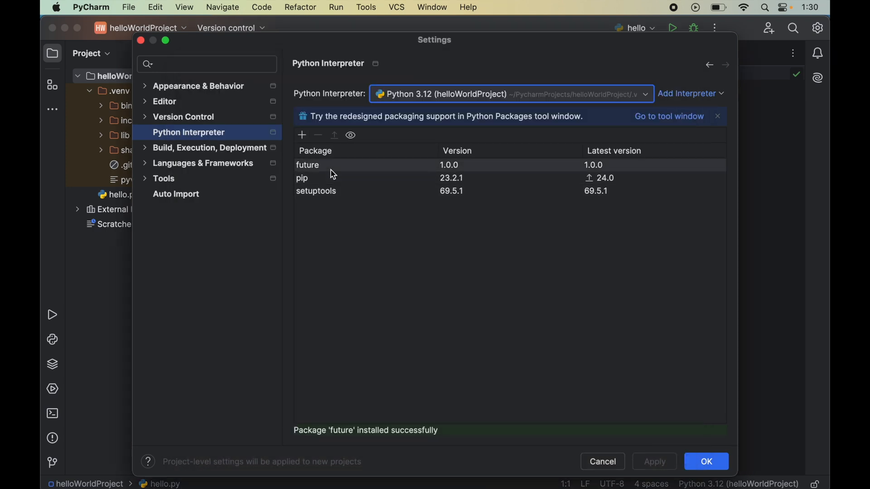
pyautogui.click(307, 165)
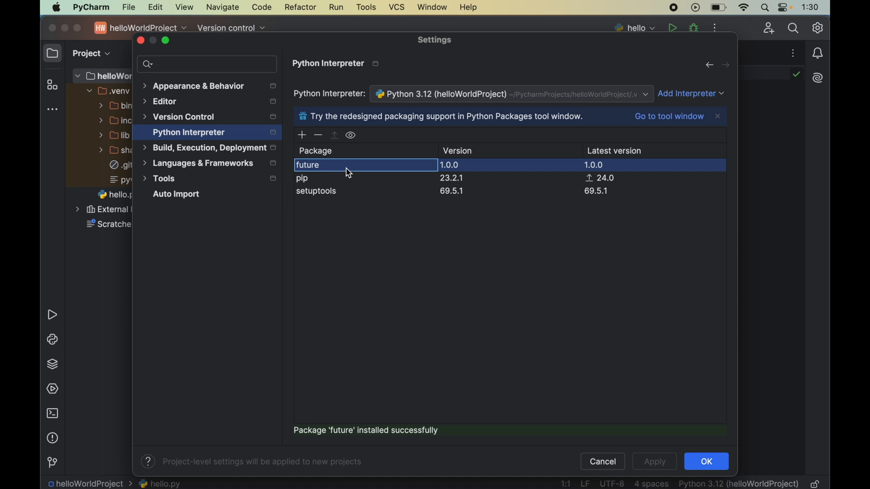
pyautogui.moveTo(333, 169)
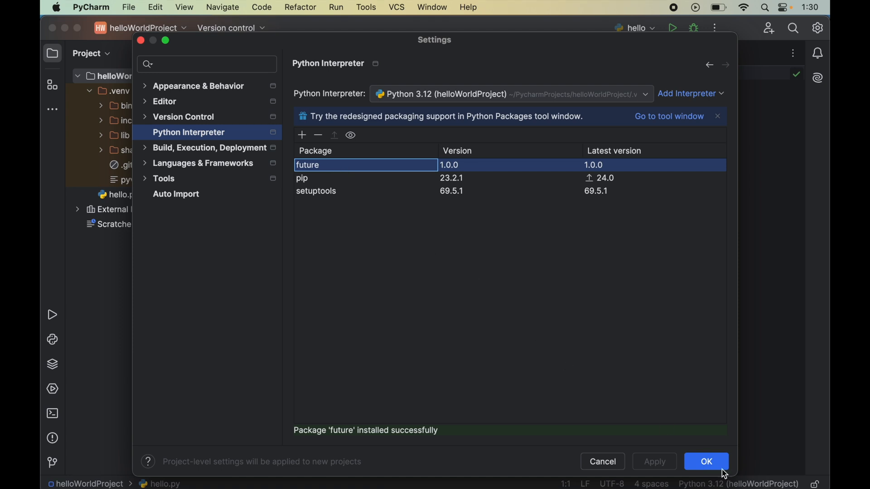
pyautogui.click(705, 462)
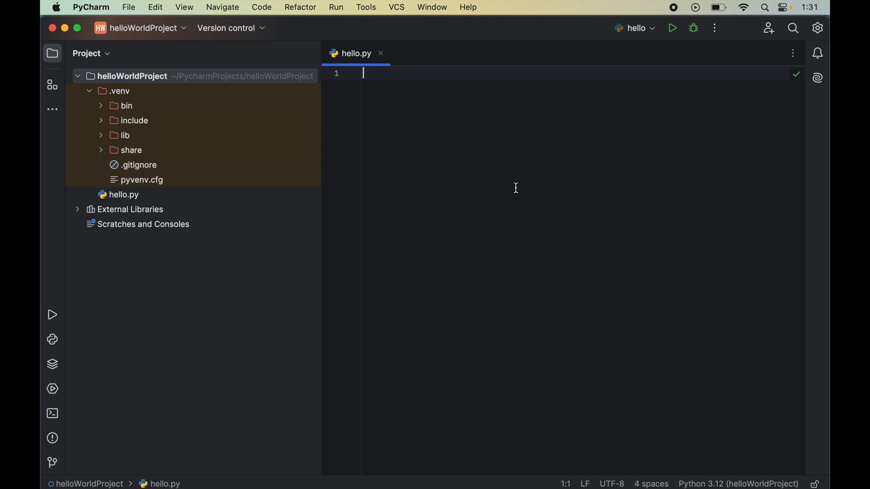
# Write 'from tkinter import *' and 'main = Tk()' in hello.py
pyautogui.write('from')
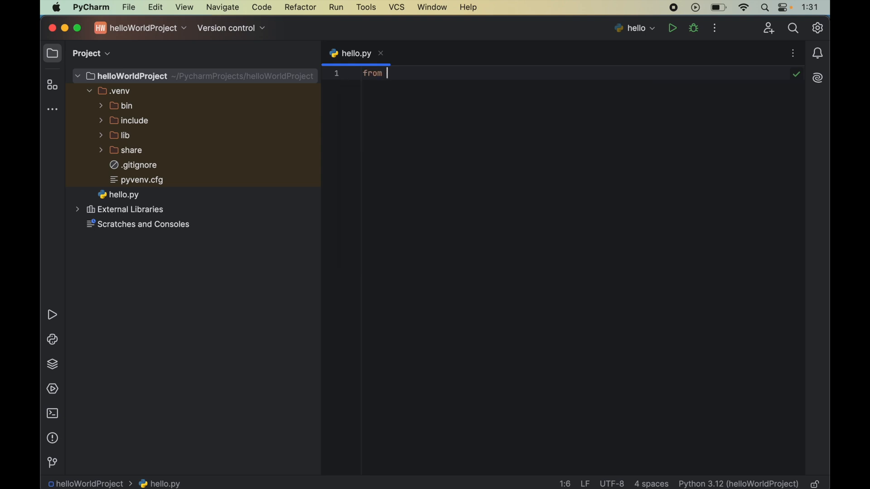
pyautogui.write('tkinter')
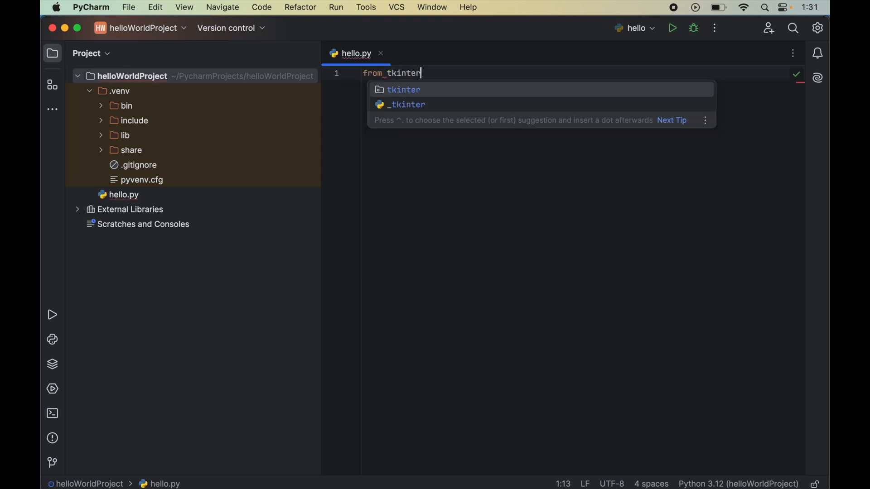
pyautogui.write('import *')
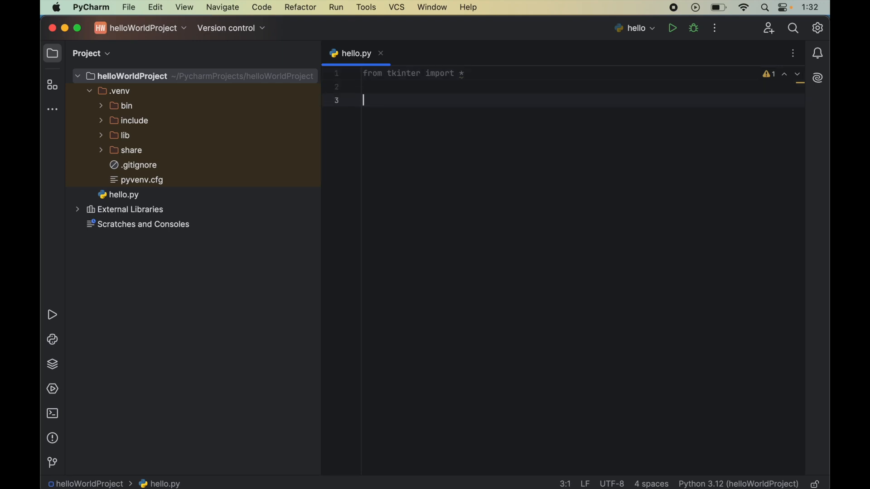
pyautogui.write('main =')
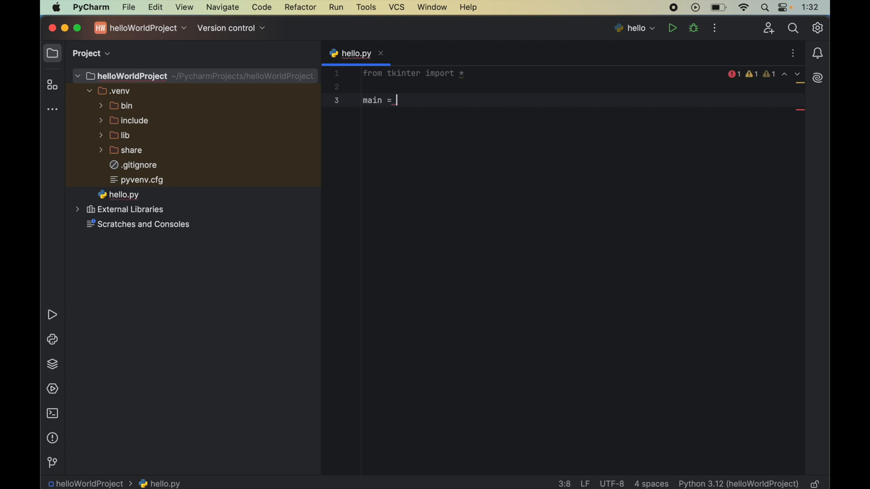
pyautogui.write('Tk()')
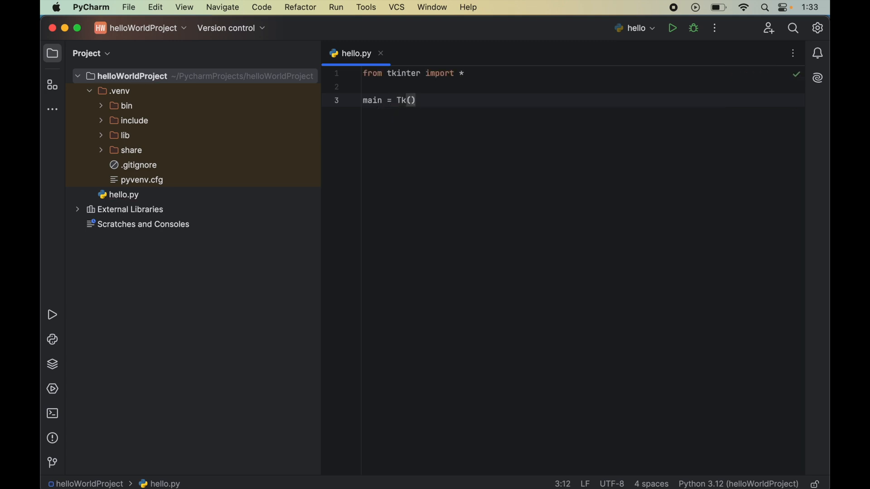
# Add a main.mainloop() call after the Tk() line
pyautogui.click(413, 100)
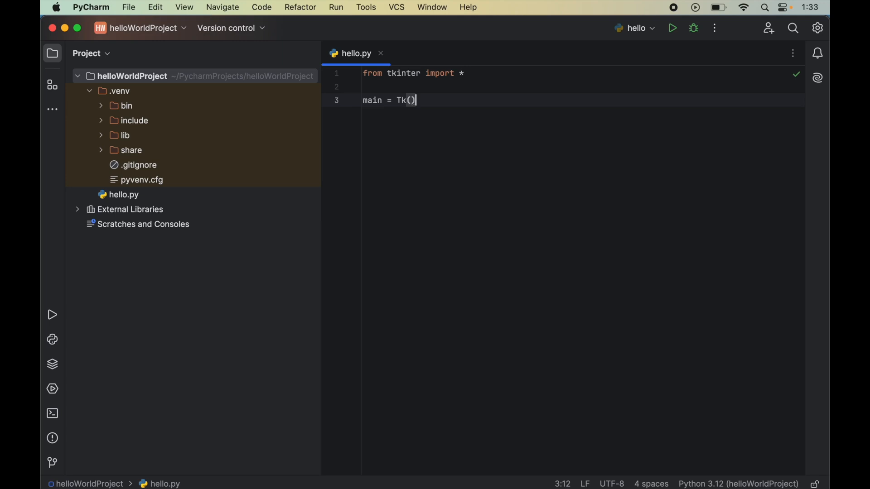
pyautogui.write('main.')
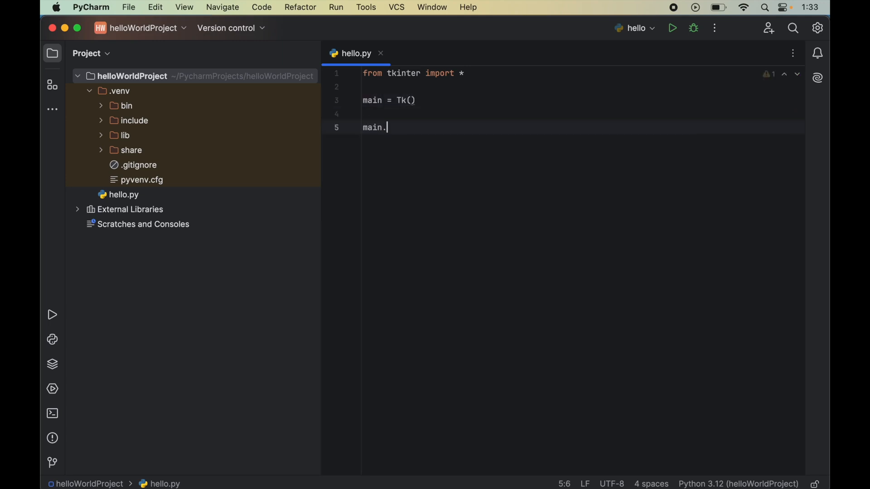
pyautogui.write('mainloop(')
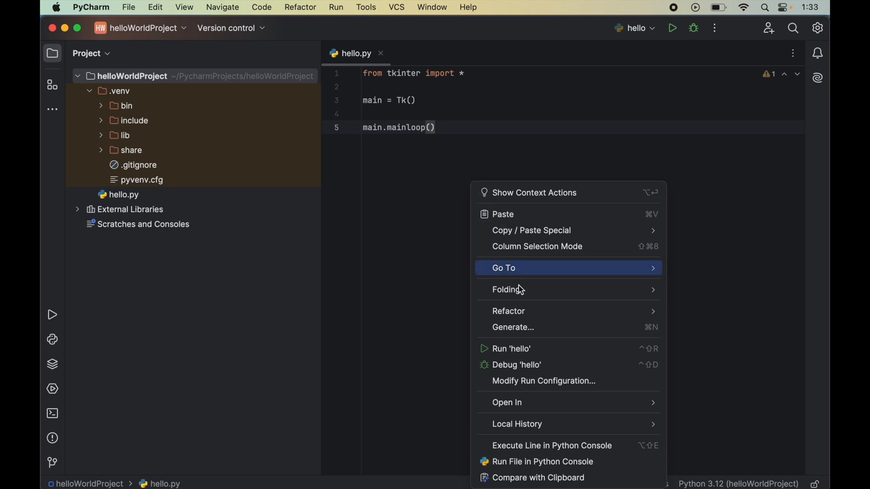
# Run 'hello' and drag the empty tk window toward the screen centre
pyautogui.click(510, 348)
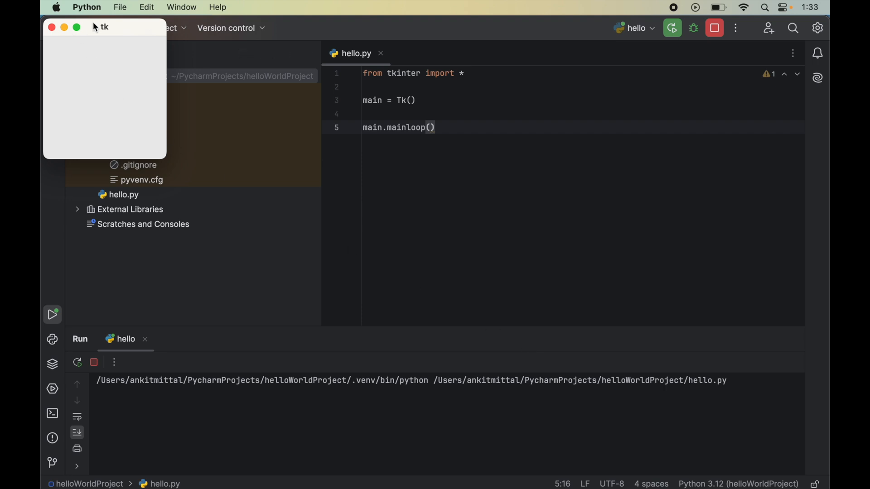
pyautogui.moveTo(103, 27); pyautogui.dragTo(409, 189)
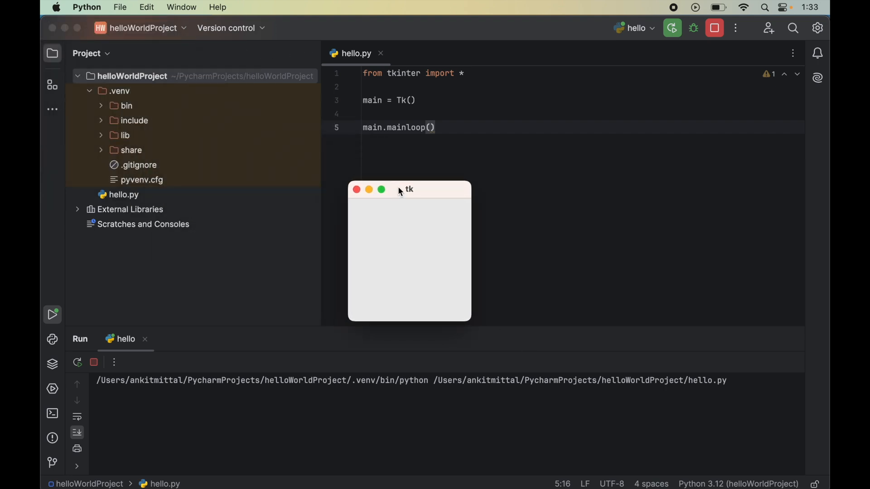